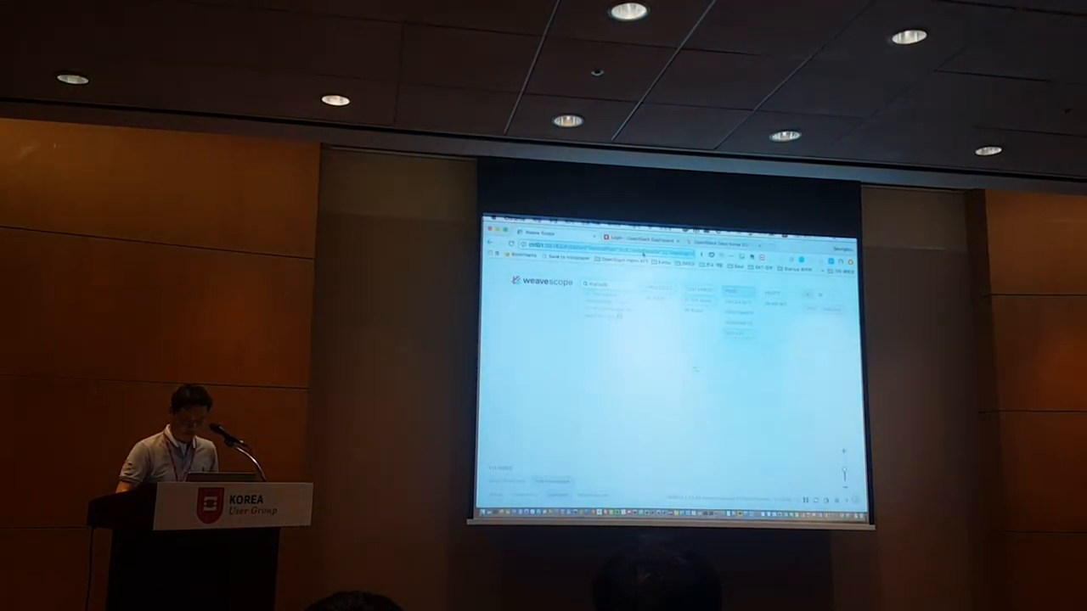
Show the mariadb-0 container's details panel with its status and resource usage from the graph node.
left_click(648, 394)
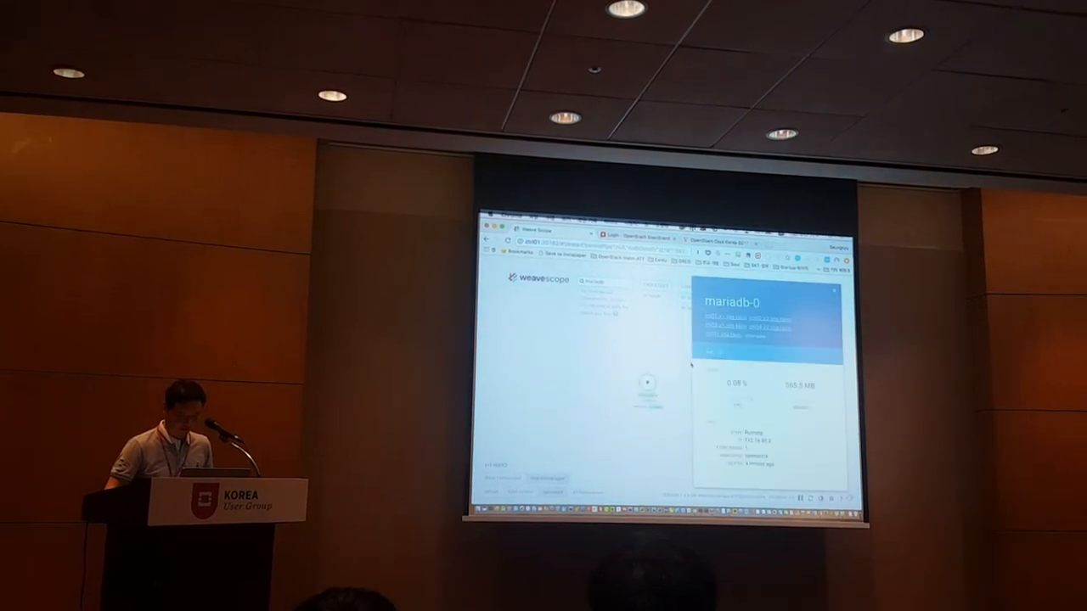